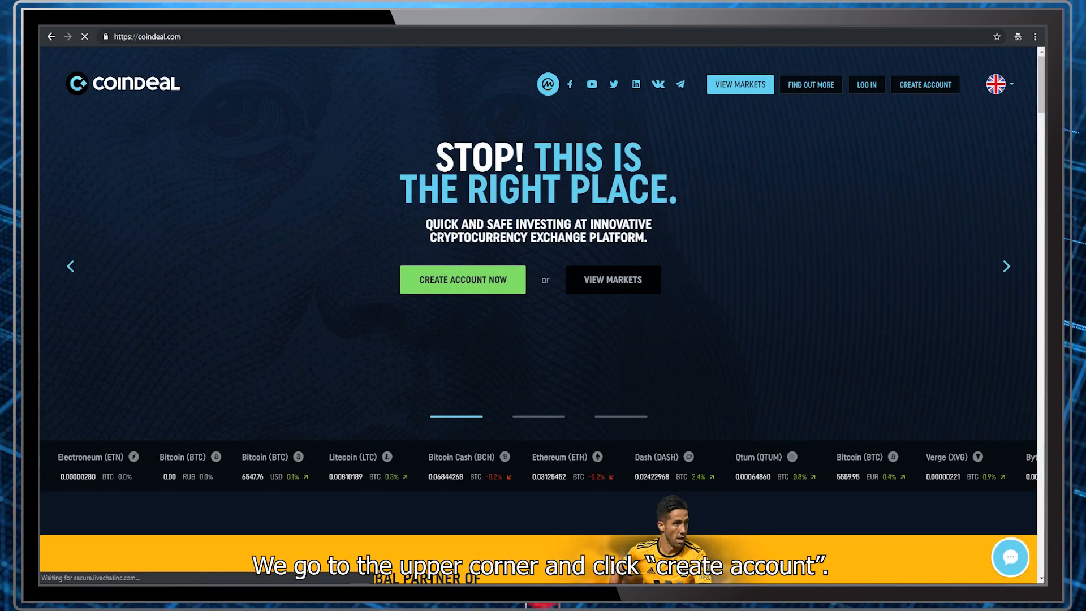
Bring up the CoinDeal registration form via CREATE ACCOUNT in the top navigation
{"action": "left_click", "coordinate": [925, 84]}
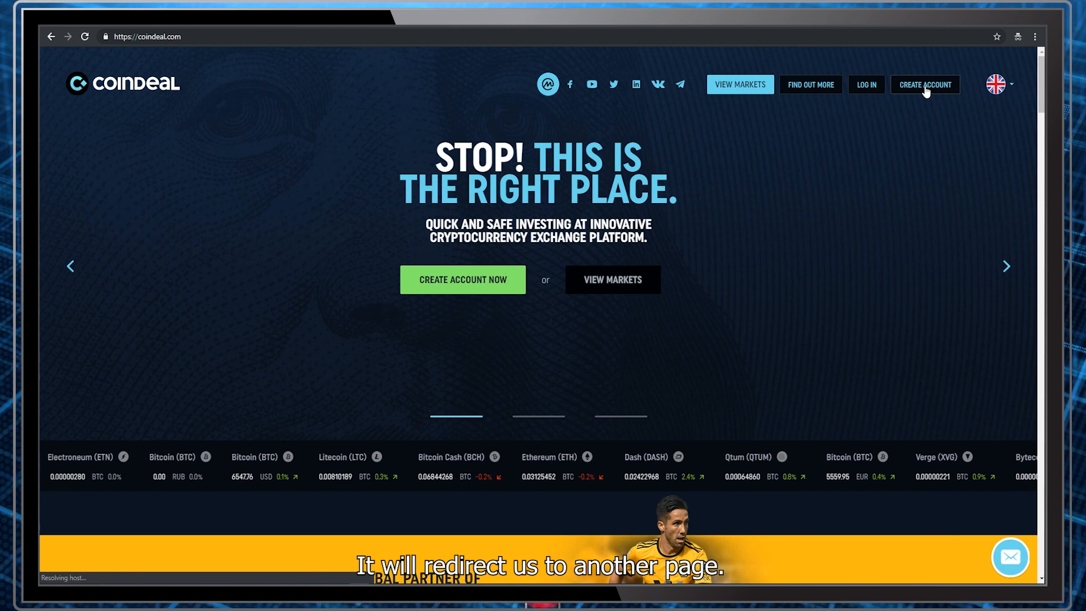
{"action": "left_click", "coordinate": [925, 84]}
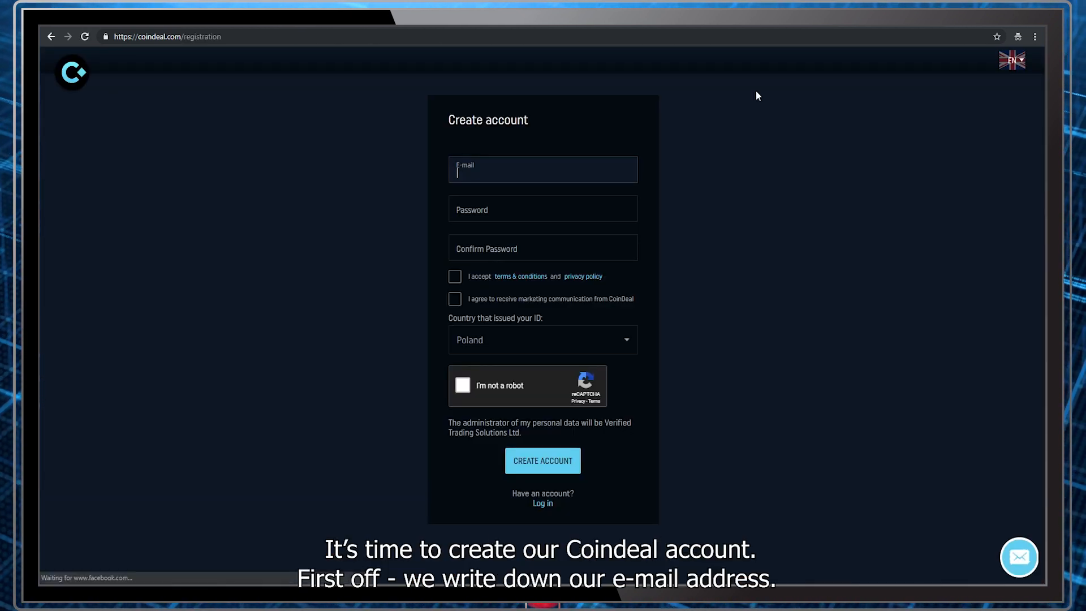
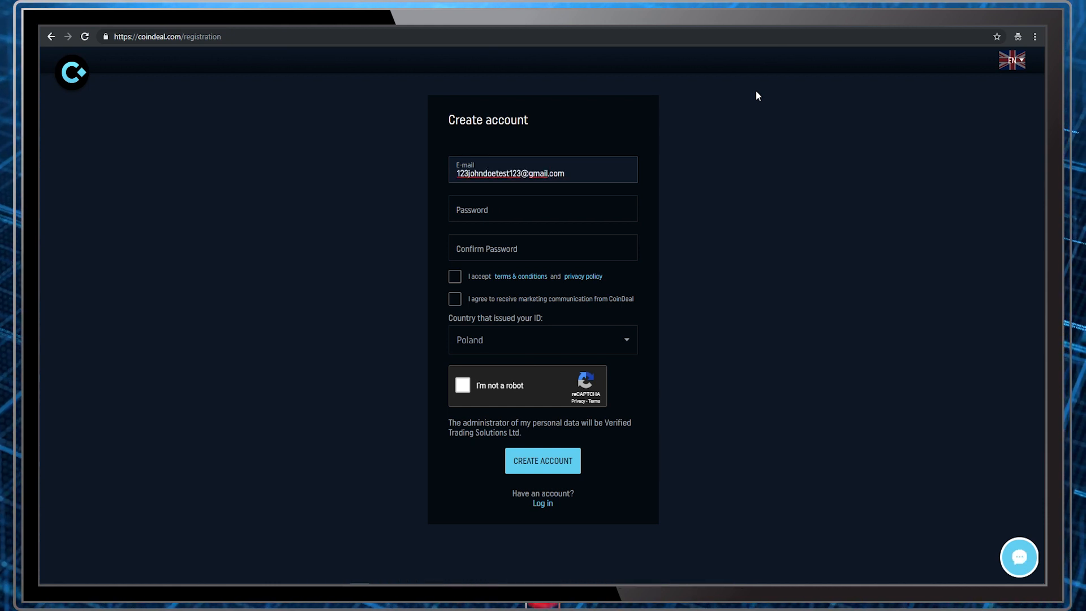
{"action": "left_click", "coordinate": [543, 208]}
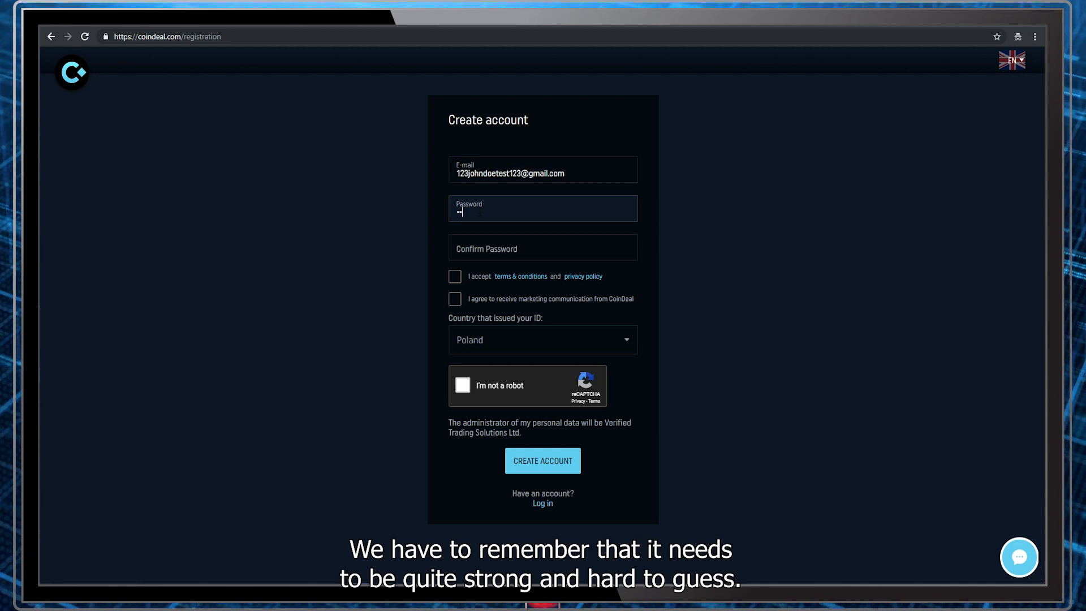
{"action": "type", "text": "password"}
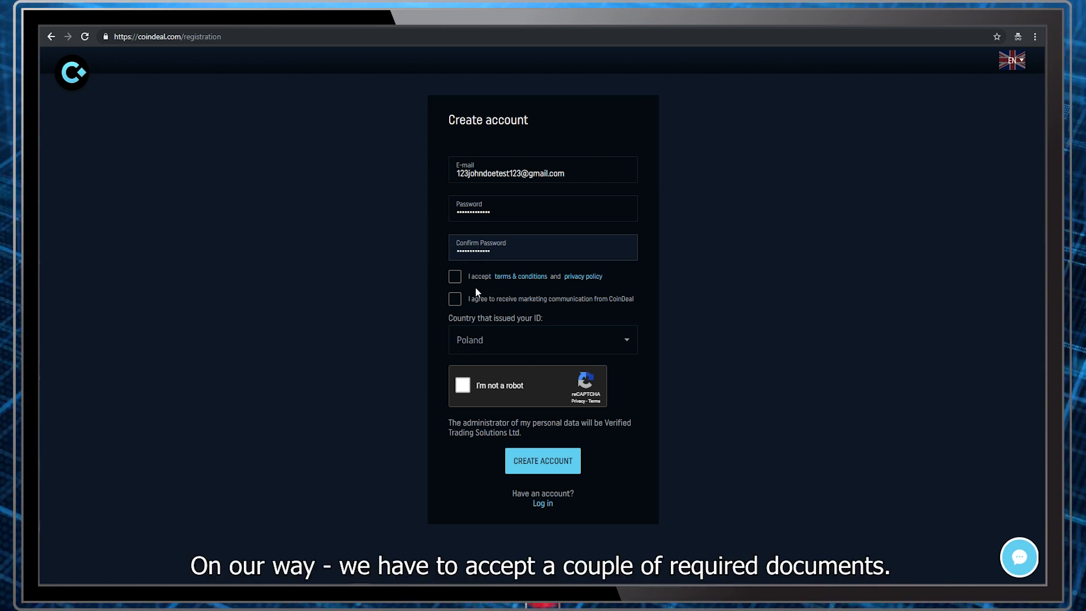
Tick the terms and marketing consents, pass the reCAPTCHA check, and submit the registration
{"action": "left_click", "coordinate": [454, 275]}
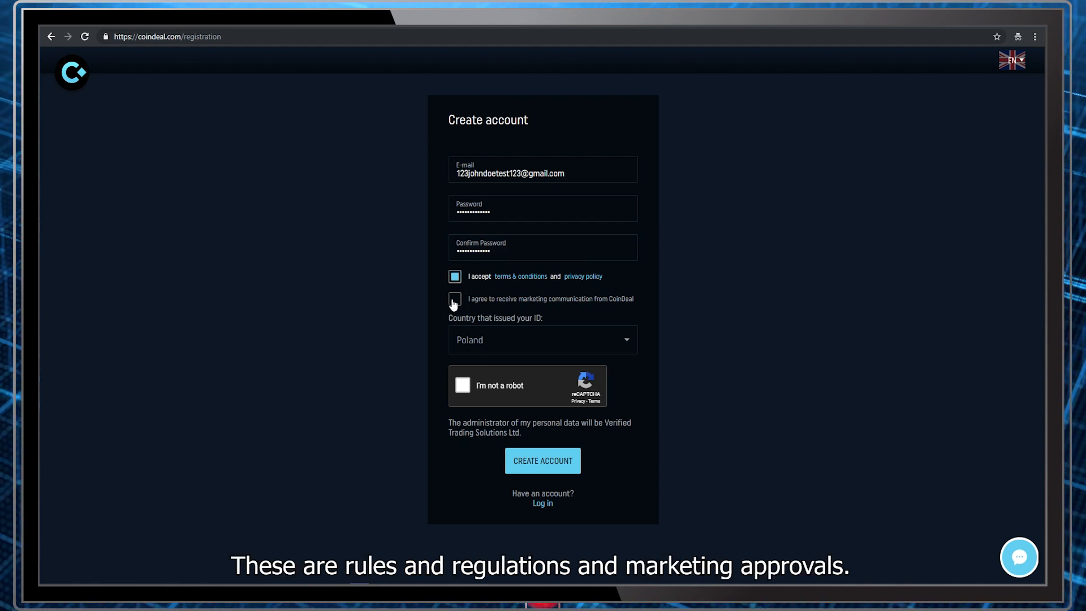
{"action": "left_click", "coordinate": [454, 299]}
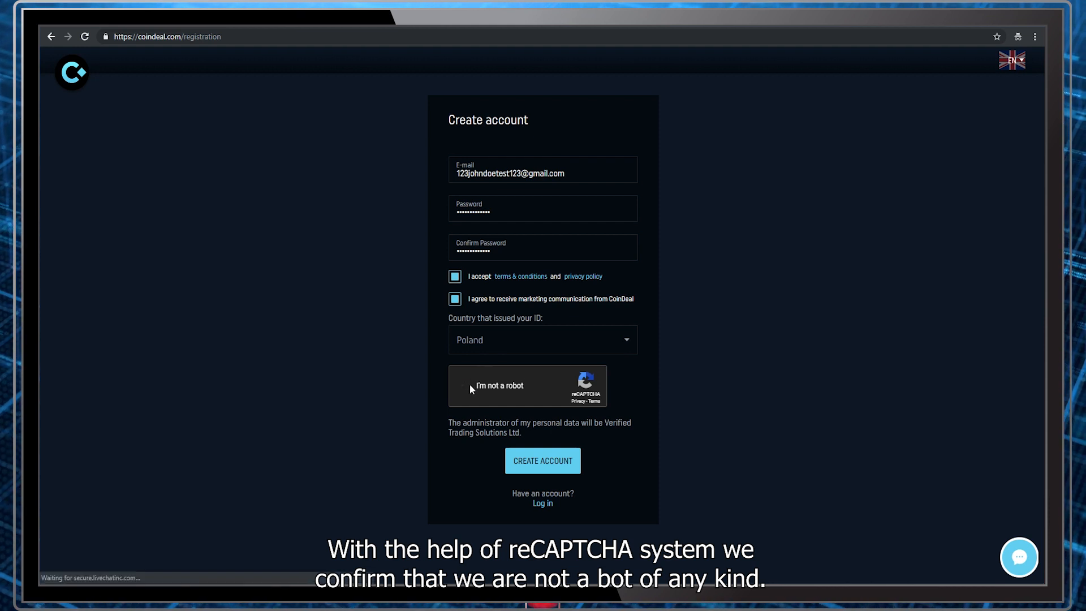
{"action": "left_click", "coordinate": [465, 386]}
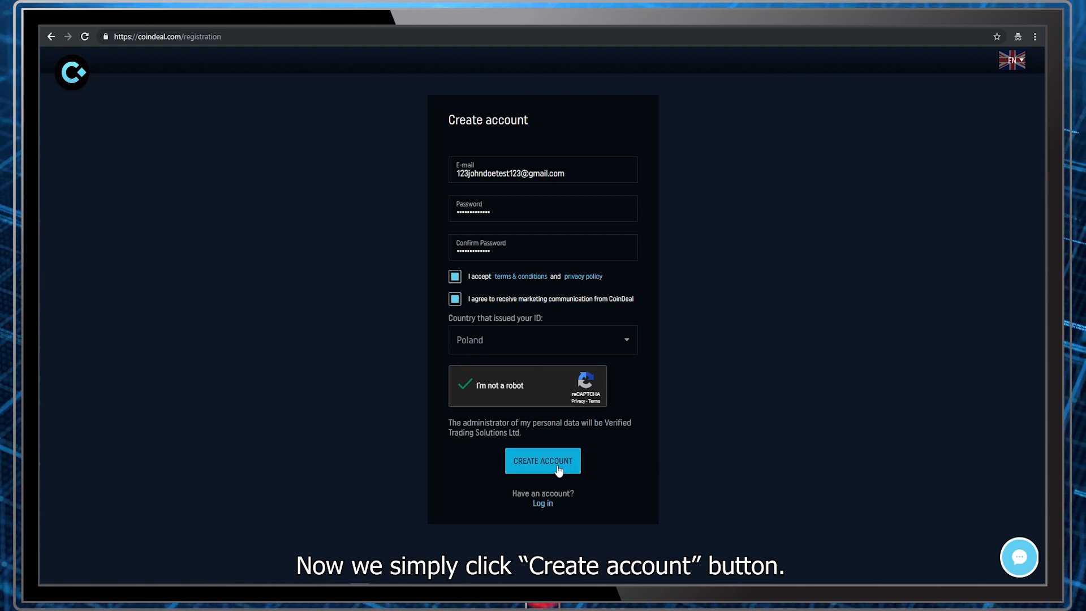
{"action": "left_click", "coordinate": [543, 461]}
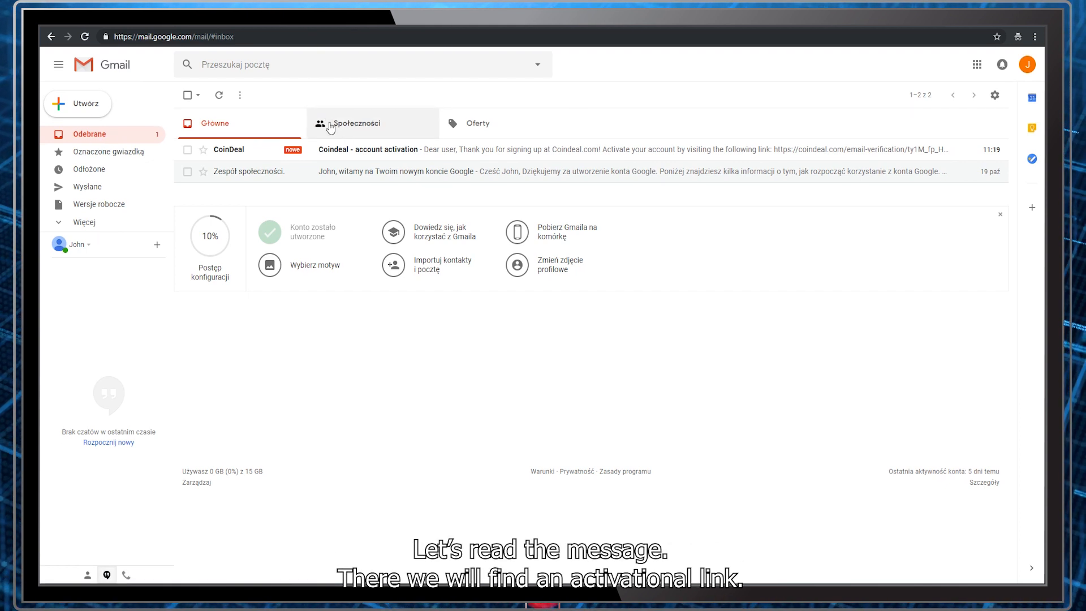
Open the 'Coindeal - account activation' email to show its verification link
{"action": "left_click", "coordinate": [368, 149]}
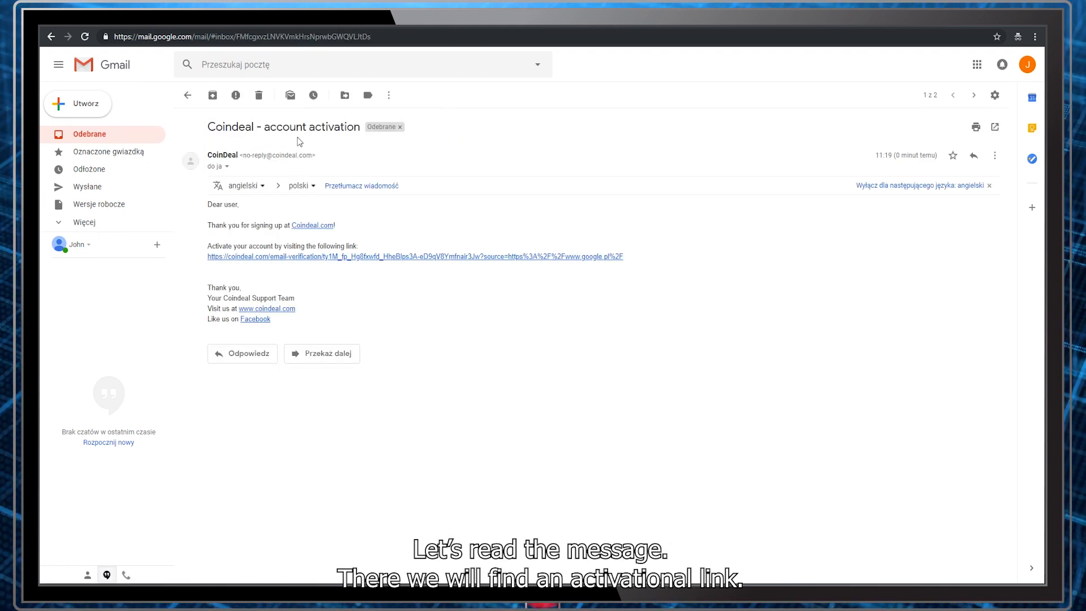
{"action": "mouse_move", "coordinate": [301, 257]}
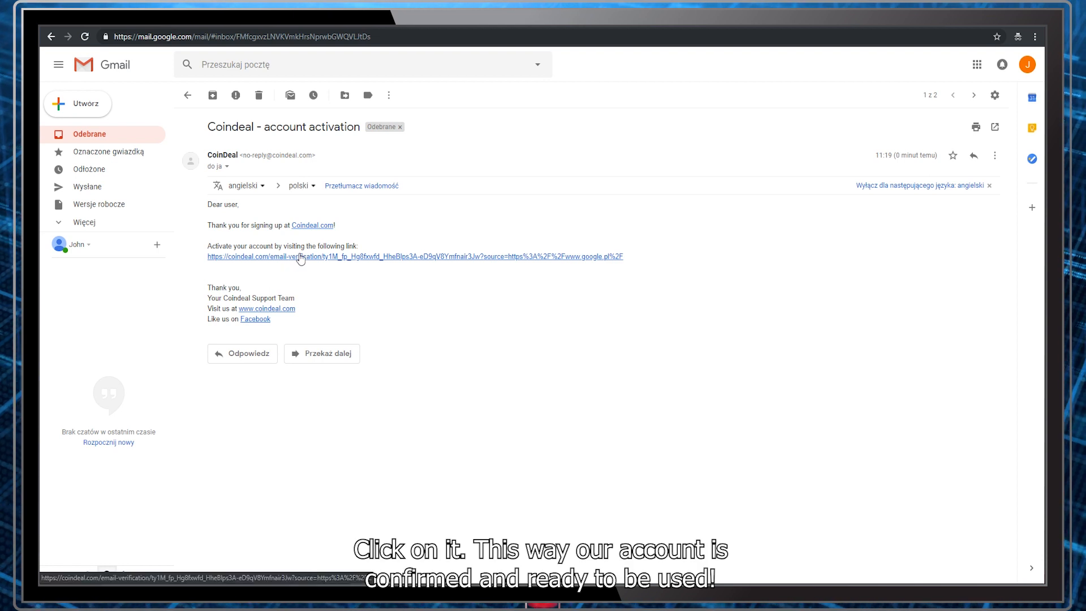